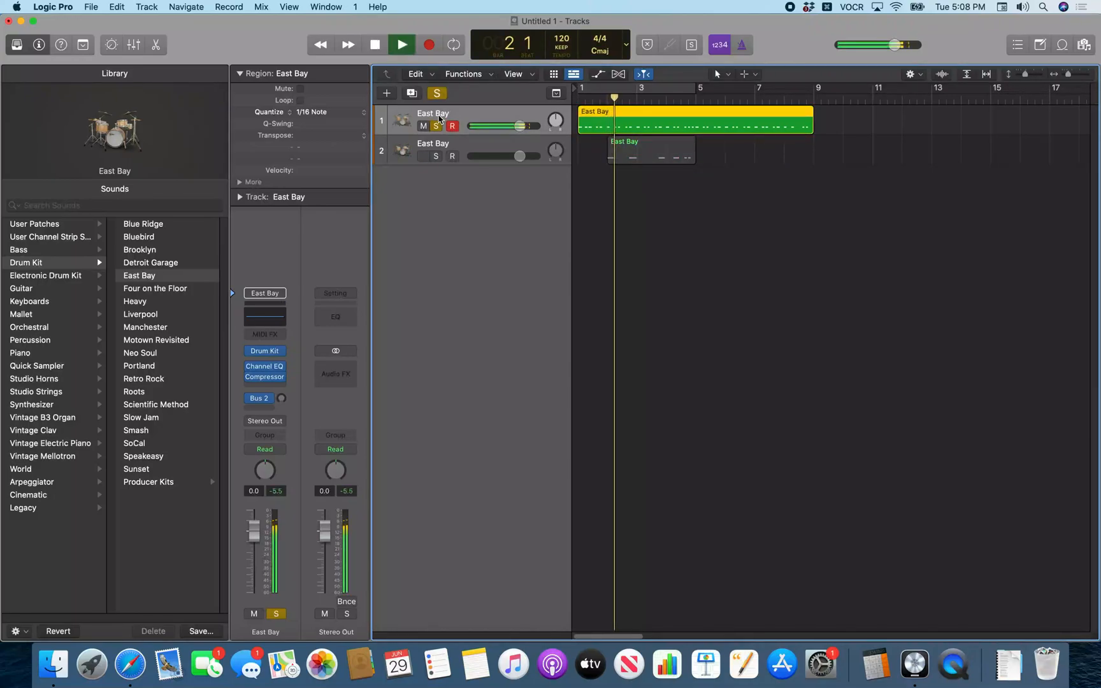
Unsolo track one, solo then unsolo track two, and play both drum tracks together.
left_click(402, 44)
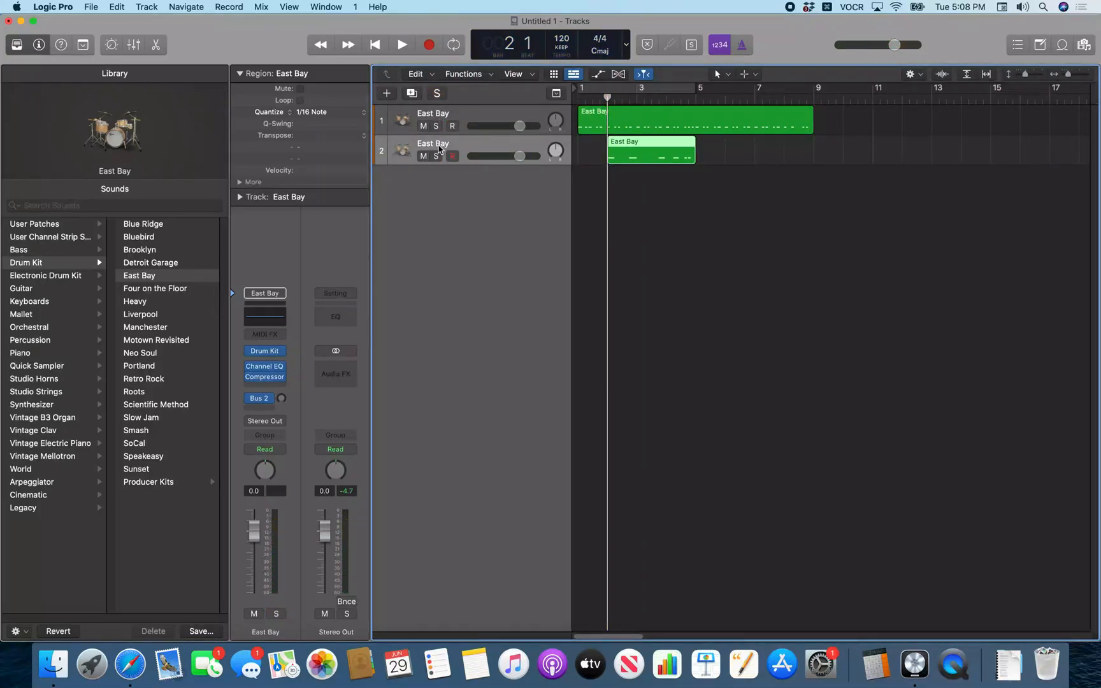
left_click(402, 44)
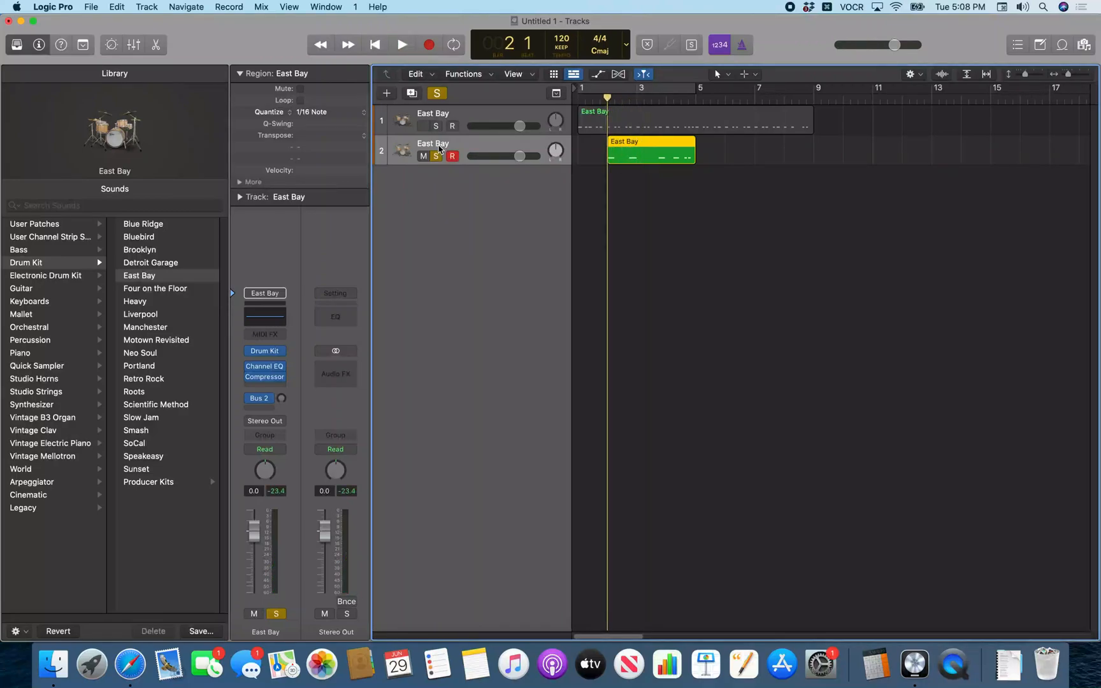
left_click(423, 126)
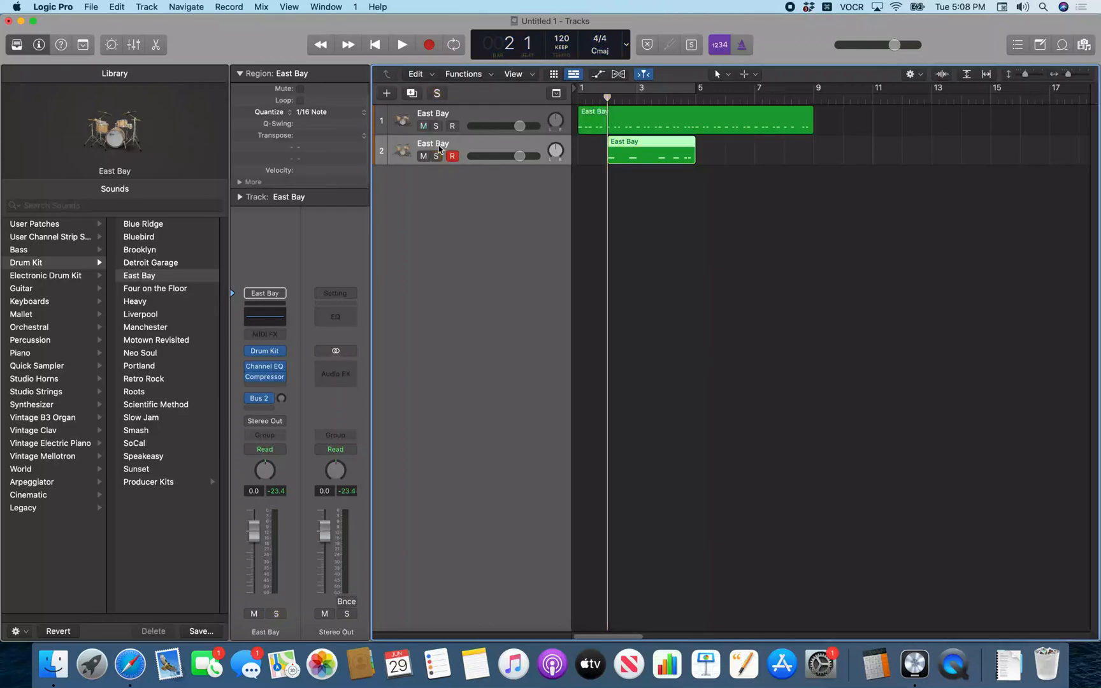
left_click(401, 44)
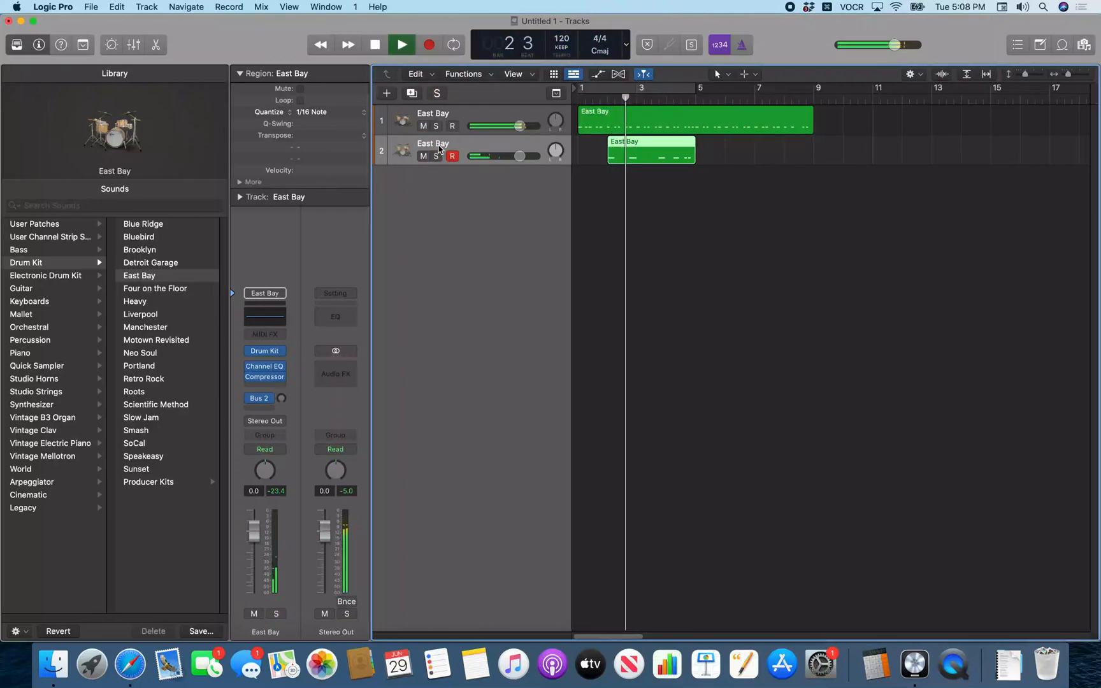
left_click(402, 44)
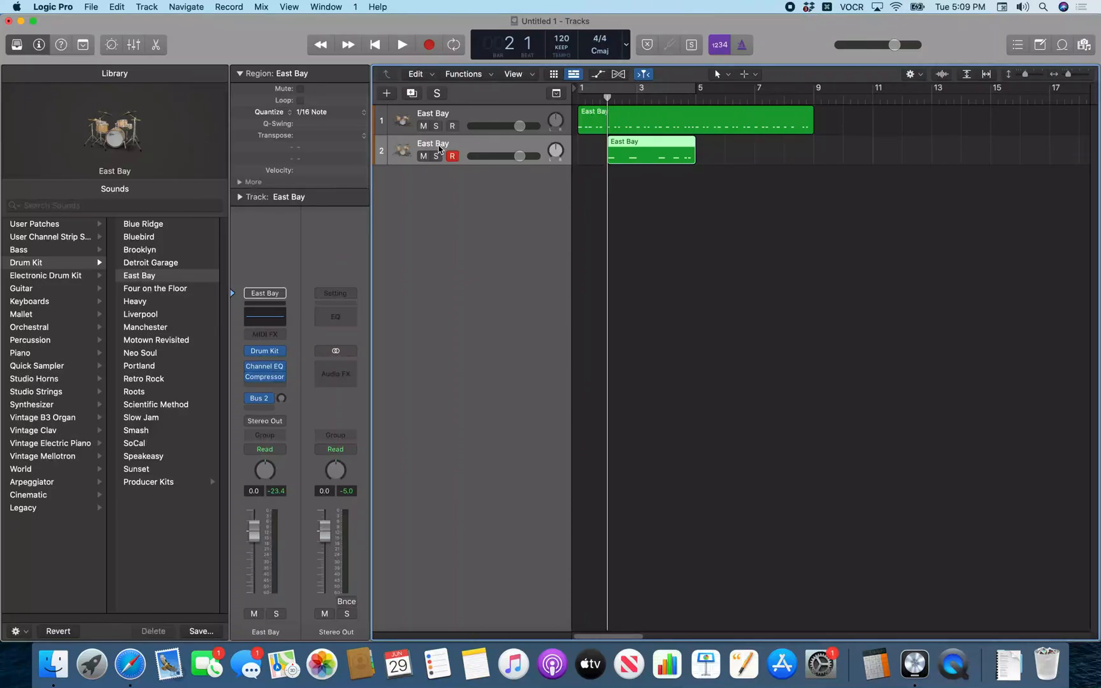
left_click(452, 156)
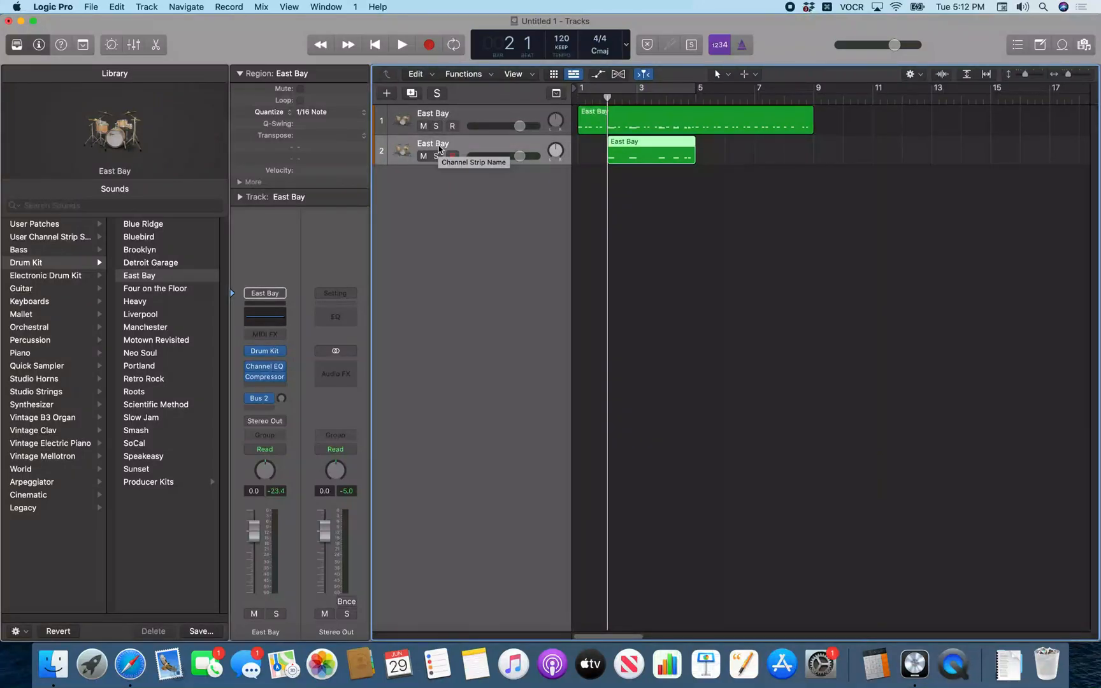
Mute track two, select track one, play it alone, then stop and return to start.
left_click(423, 157)
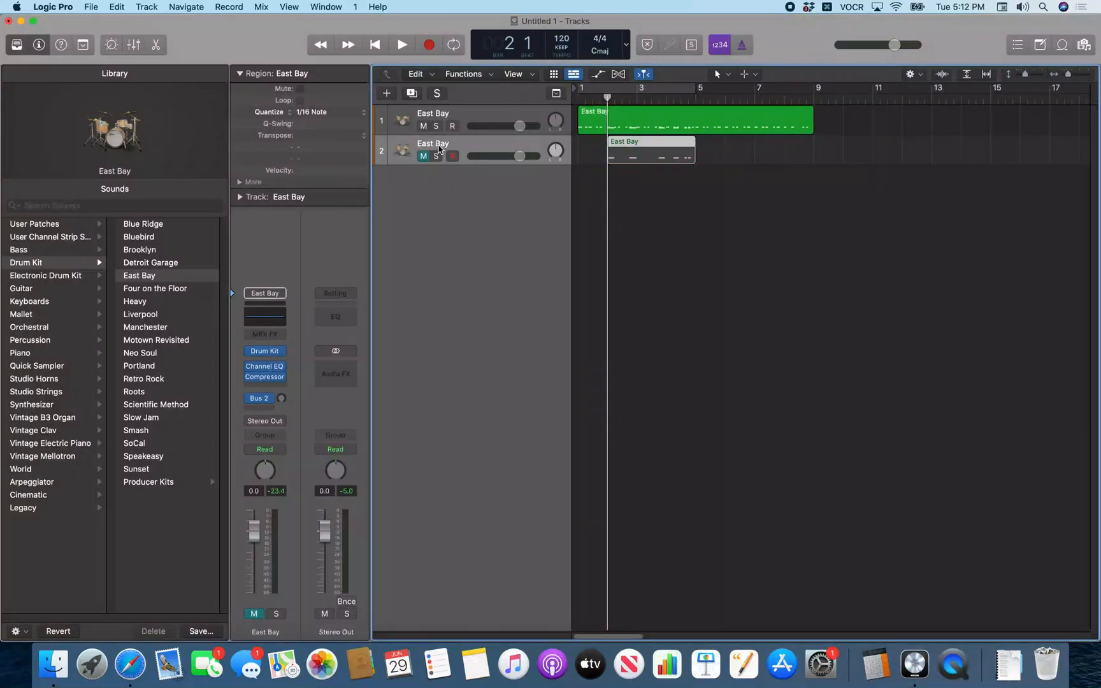
left_click(453, 126)
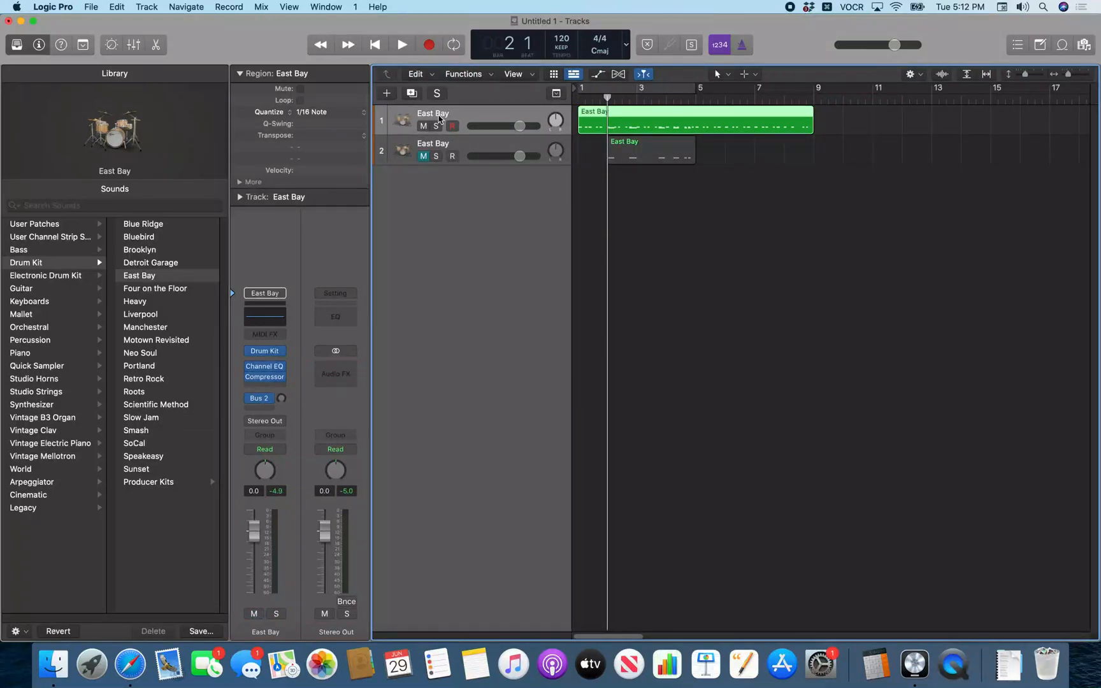
left_click(402, 44)
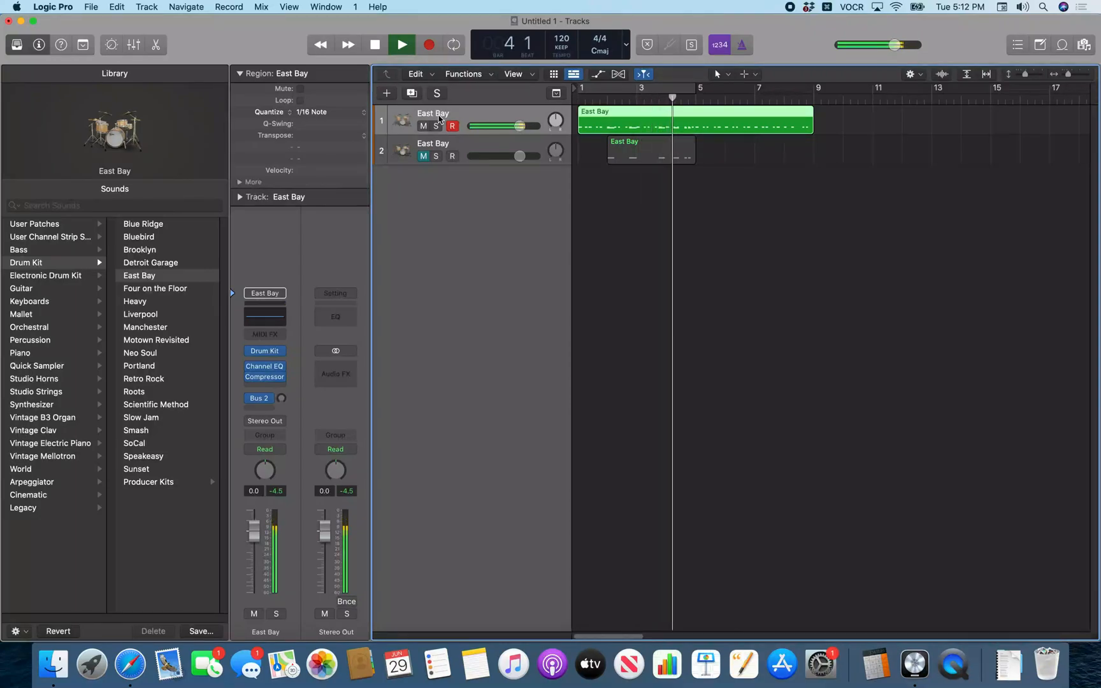
left_click(374, 44)
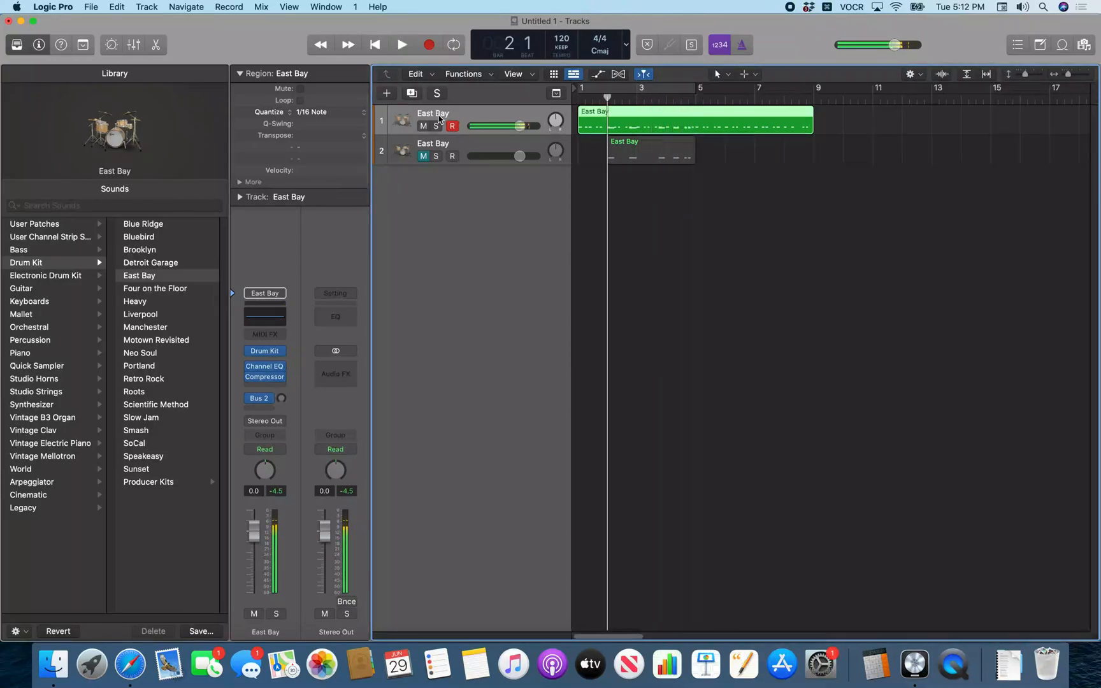